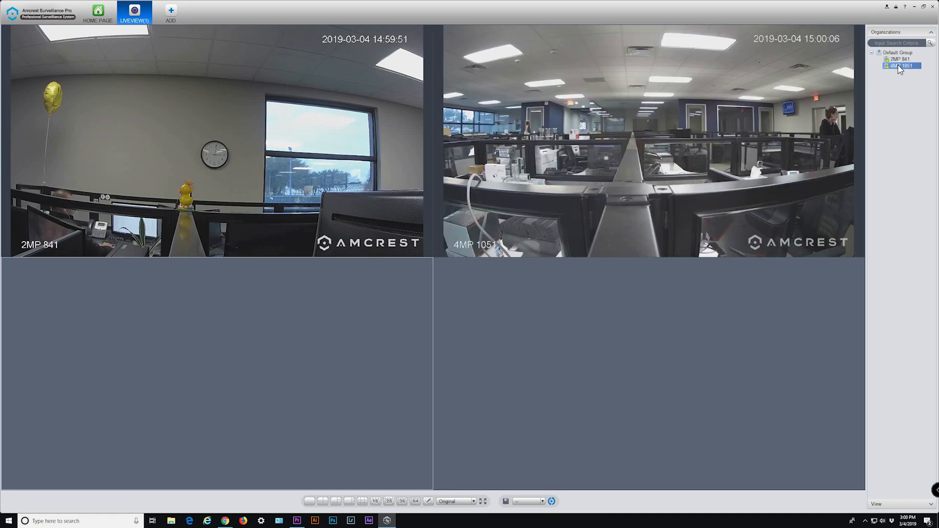
# Step: Play back recorded footage from the 2MP 841 camera via Home Page and Playback
pyautogui.click(98, 12)
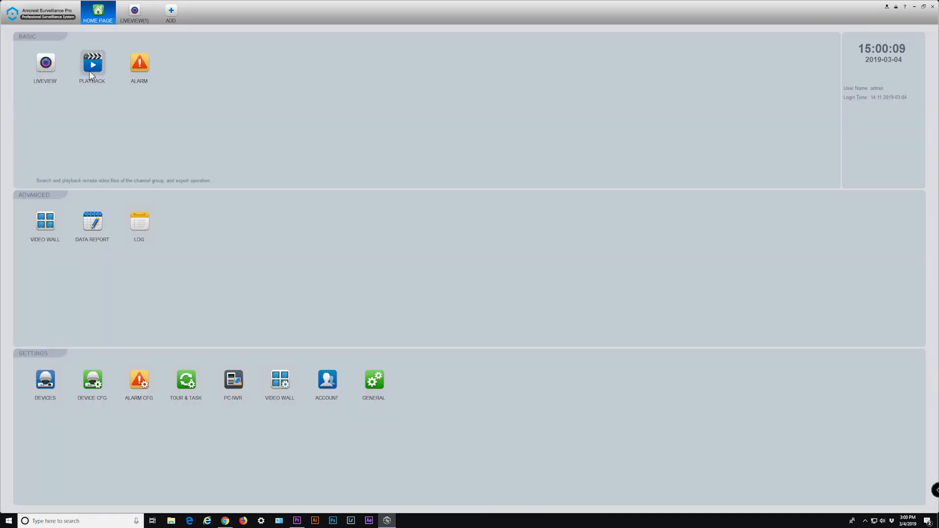
pyautogui.click(92, 68)
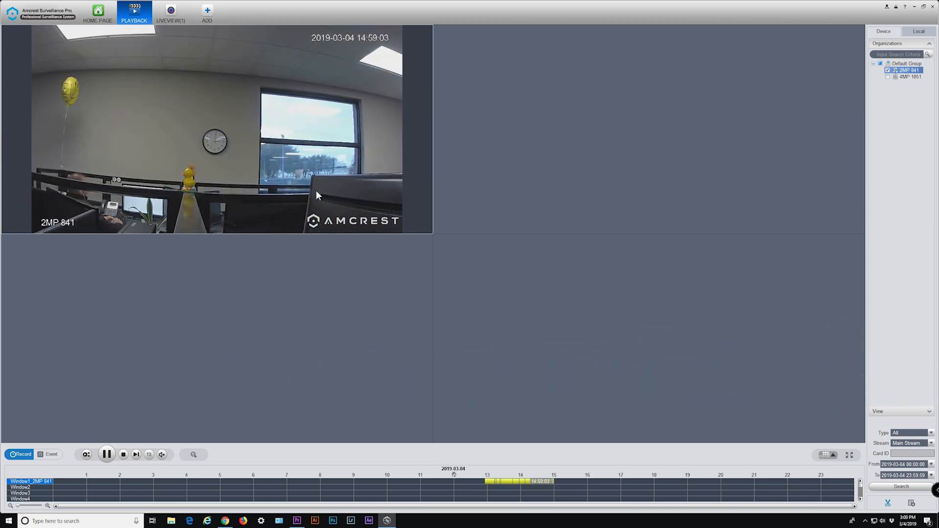
pyautogui.click(98, 13)
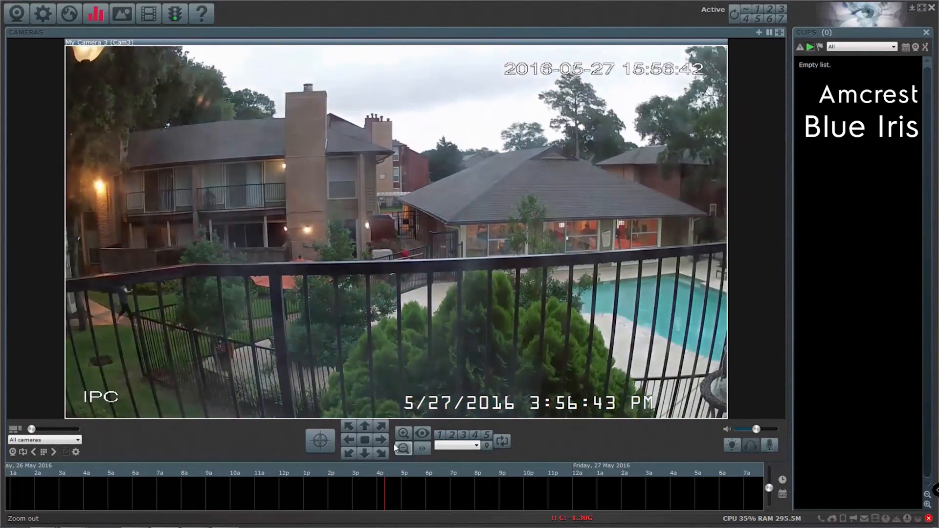
# Step: Zoom the Blue Iris courtyard and pool camera view out with the PTZ controls
pyautogui.click(348, 439)
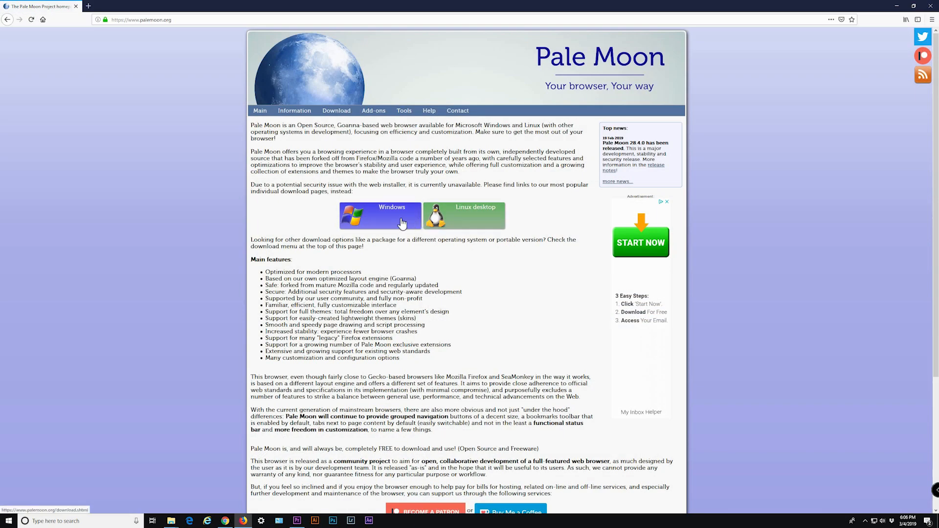
# Step: Start the Pale Moon for Windows download from palemoon.org
pyautogui.click(380, 215)
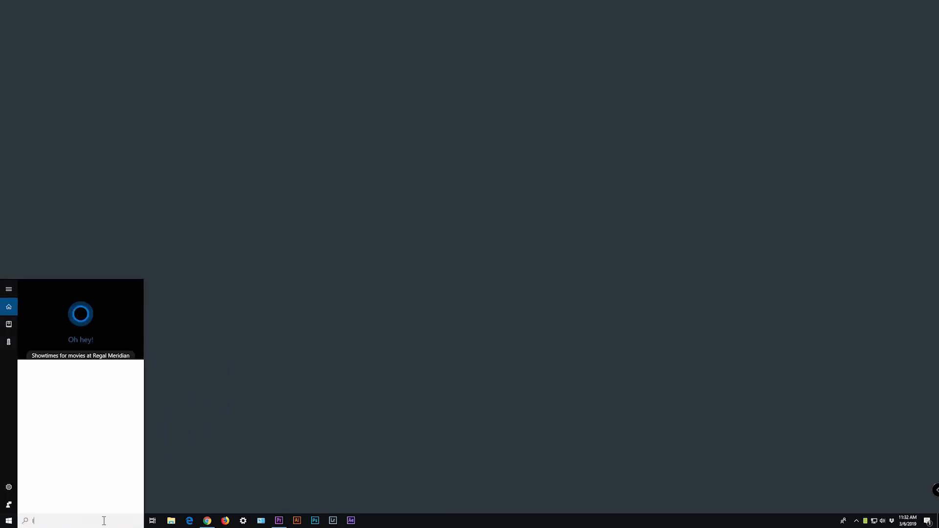
# Step: Find Internet Explorer in Start, pin it to the taskbar and launch it there
pyautogui.write('Internet Explorer')
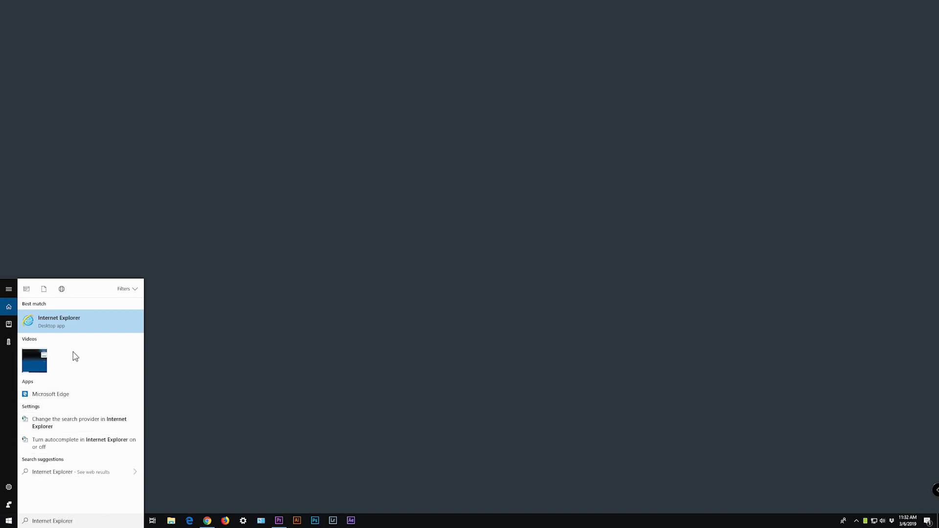
pyautogui.rightClick(59, 321)
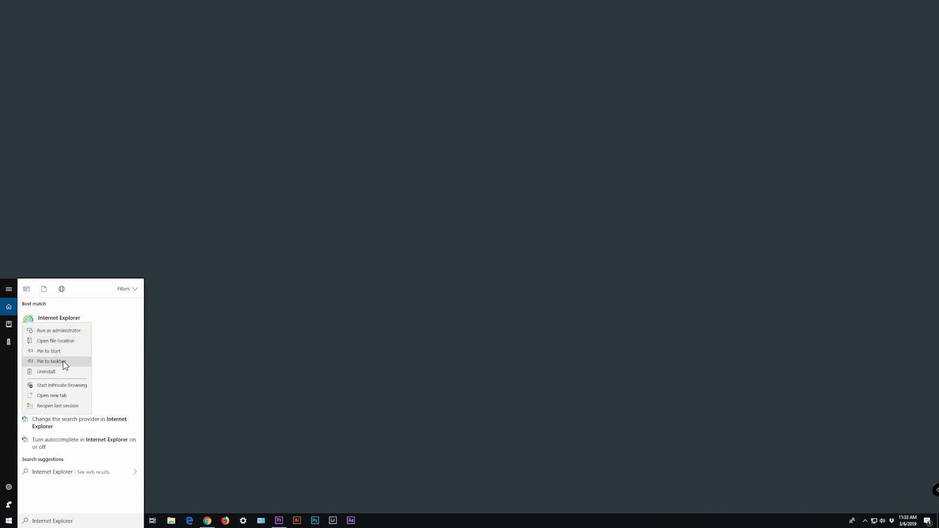
pyautogui.click(51, 361)
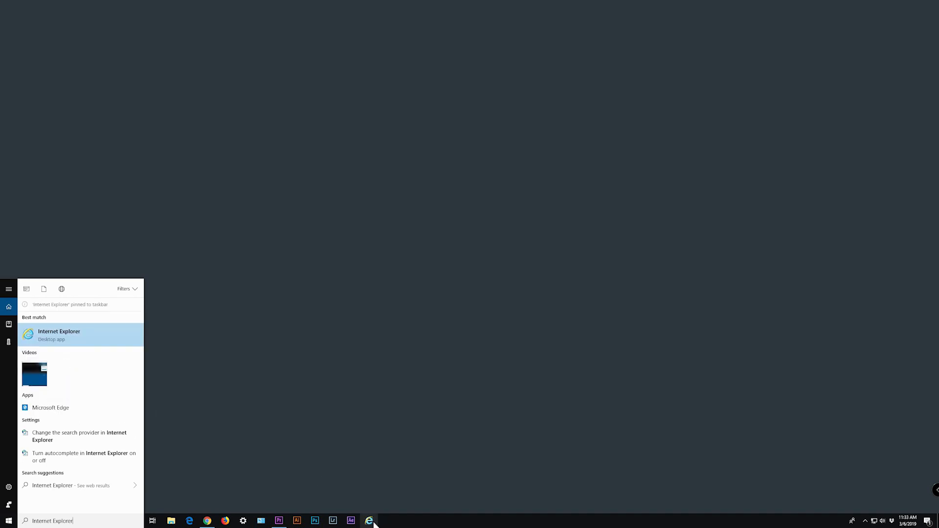
pyautogui.click(82, 334)
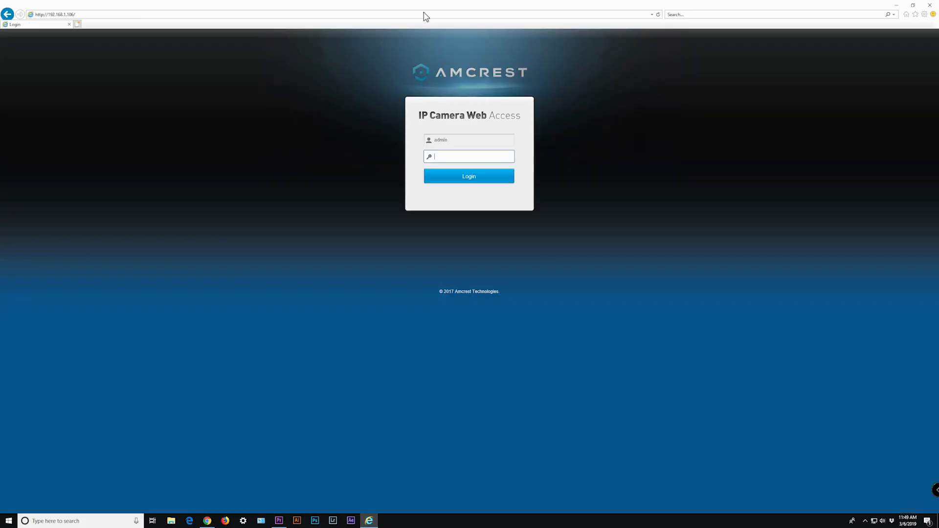
# Step: Start the YouTube video 'Amcrest IP Cameras - Desktop/Laptop Access Setup'
pyautogui.click(468, 176)
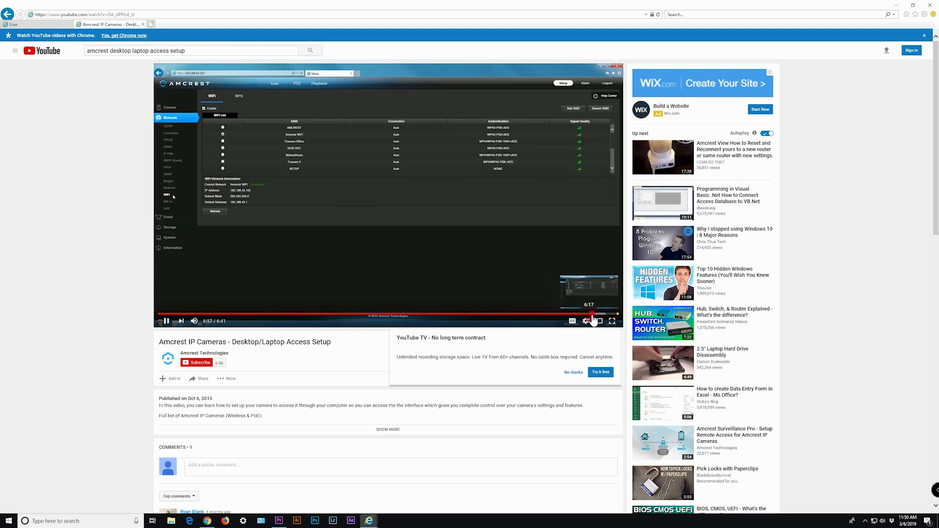
pyautogui.click(611, 321)
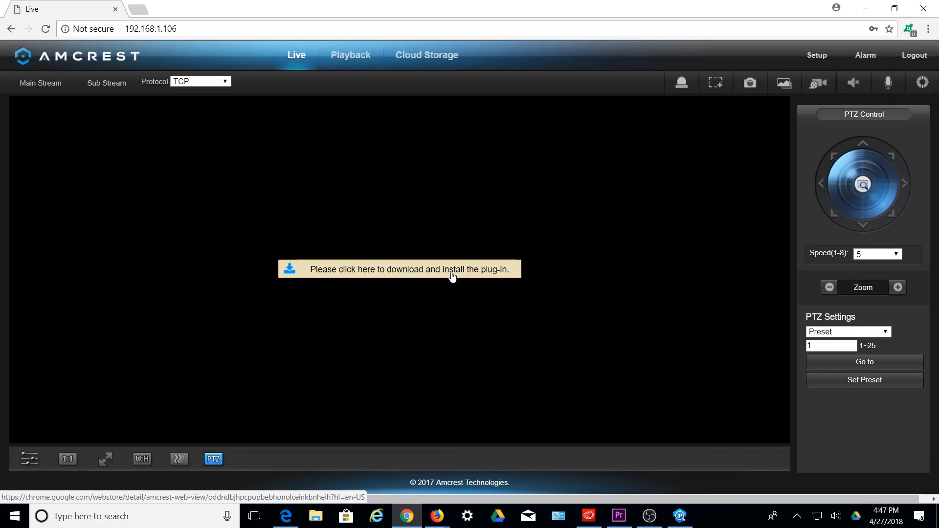
pyautogui.click(399, 269)
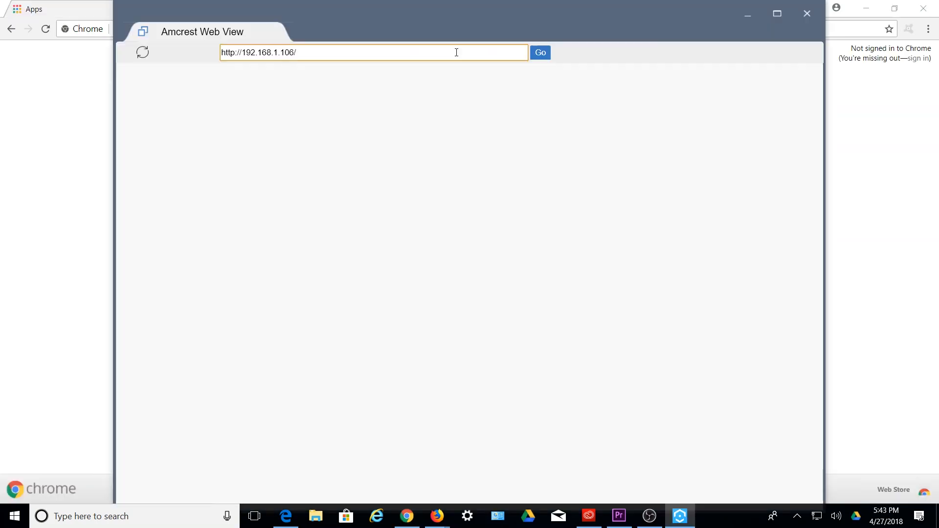
pyautogui.click(538, 53)
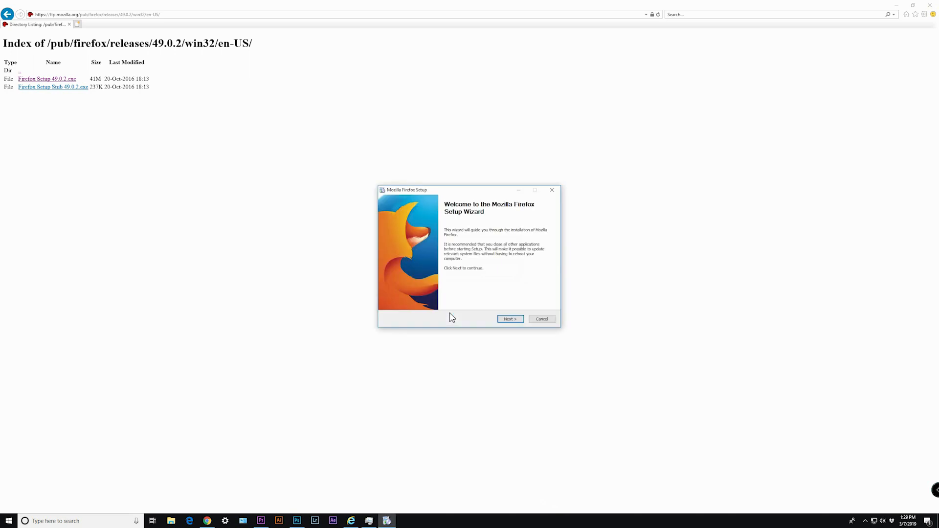
# Step: Advance the Firefox 49.0.2 Setup Wizard to install and launch Firefox
pyautogui.click(509, 319)
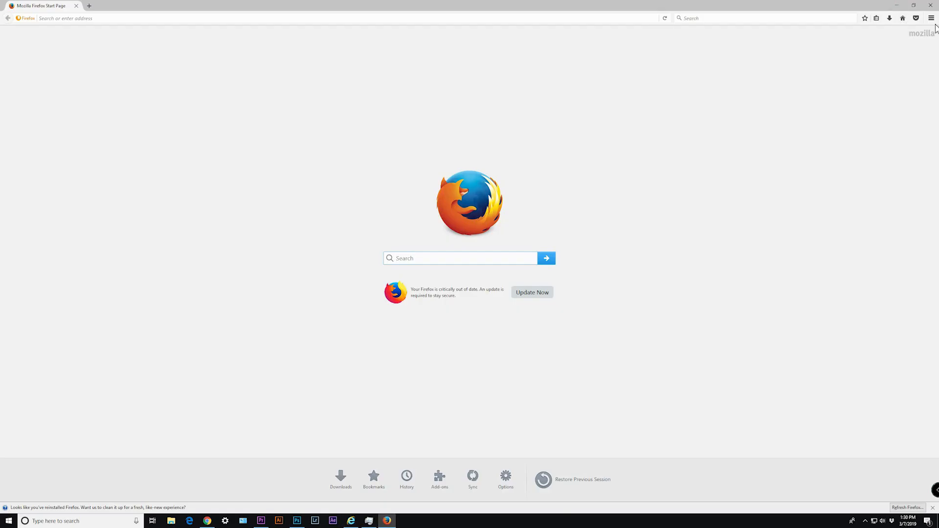
# Step: Set Firefox to never check for updates under Advanced > Update, then enter 192.168.1.106
pyautogui.click(931, 18)
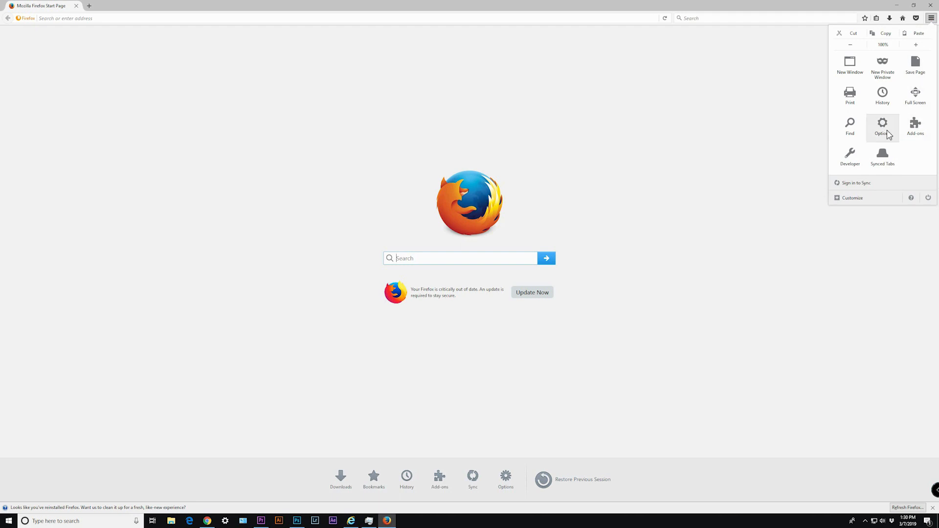
pyautogui.click(882, 126)
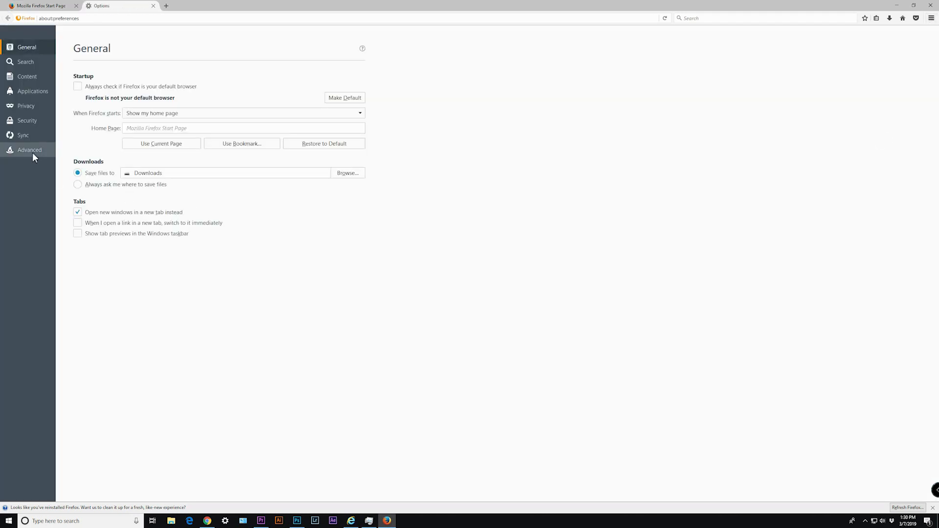
pyautogui.click(28, 150)
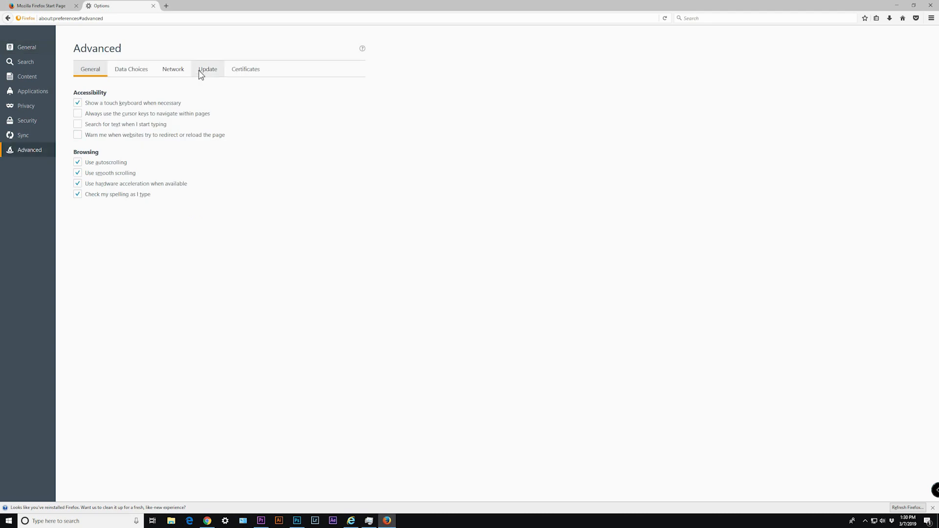
pyautogui.click(207, 68)
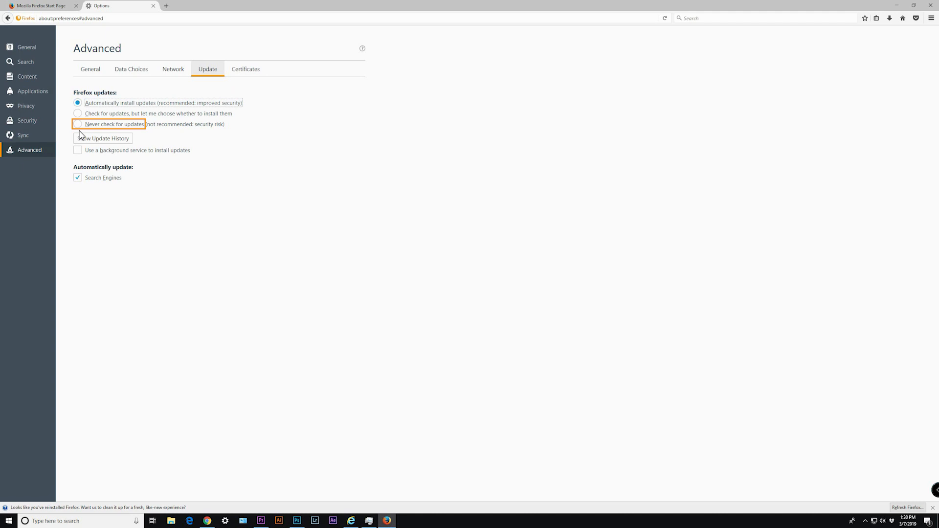
pyautogui.click(77, 124)
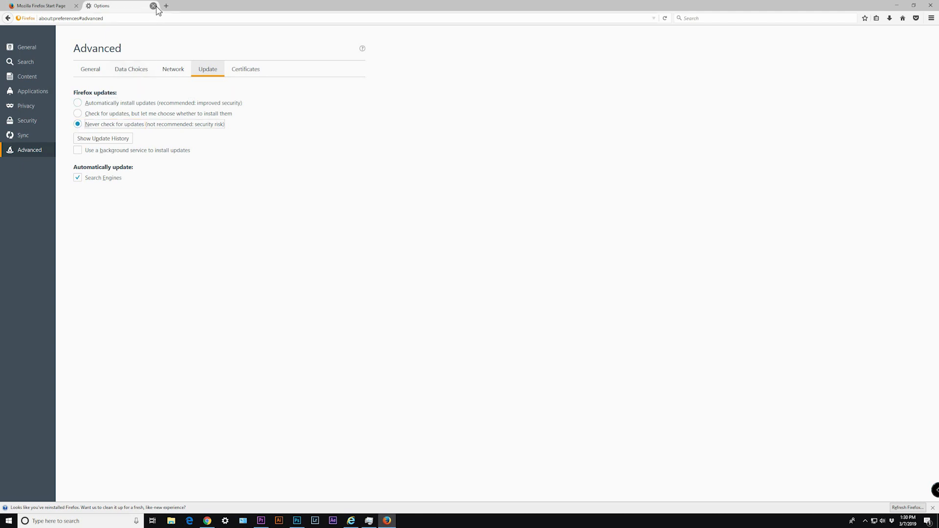
pyautogui.click(153, 6)
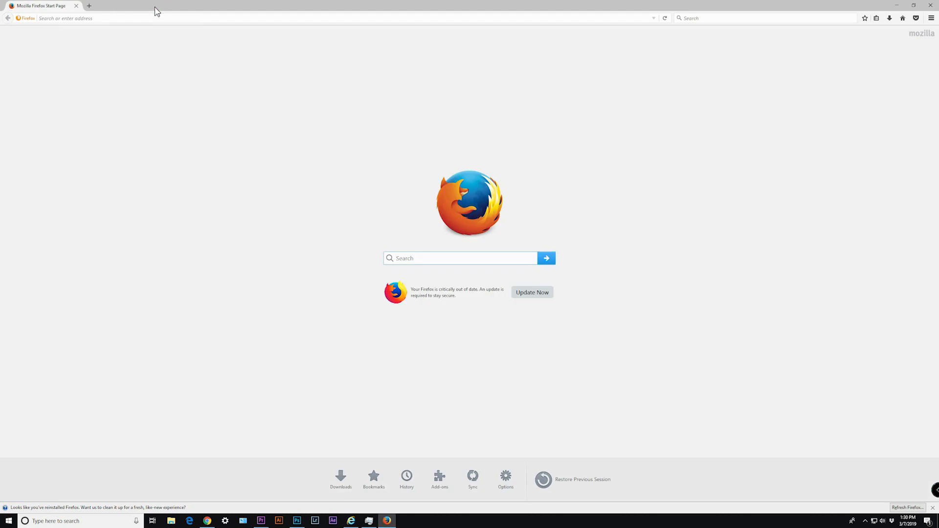
pyautogui.write('192.168.1.106')
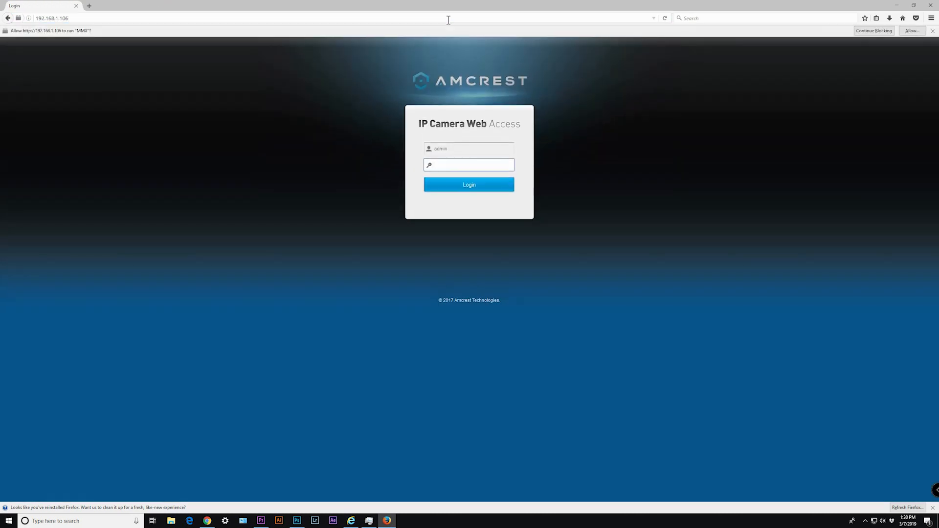
# Step: Browse the Amcrest Technologies YouTube channel's Videos list, scrolling through its tutorials
pyautogui.click(469, 185)
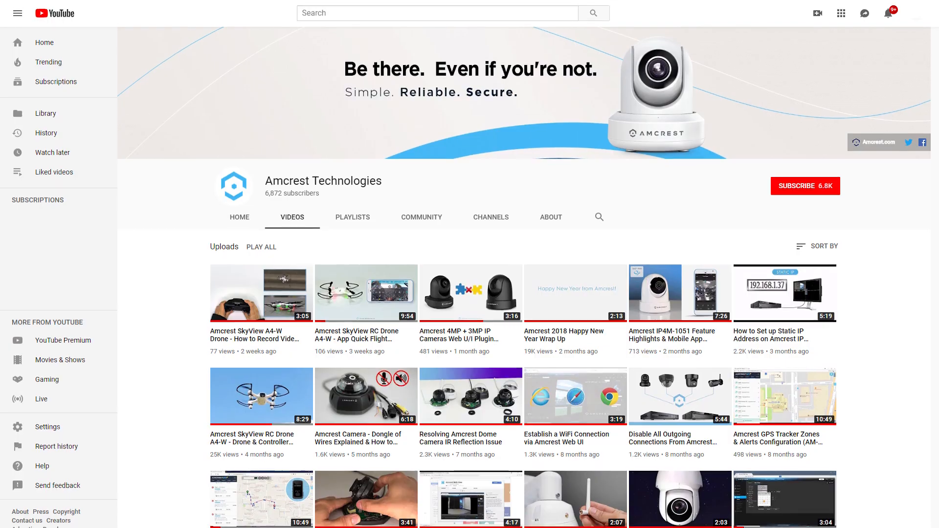
pyautogui.scroll(-3)
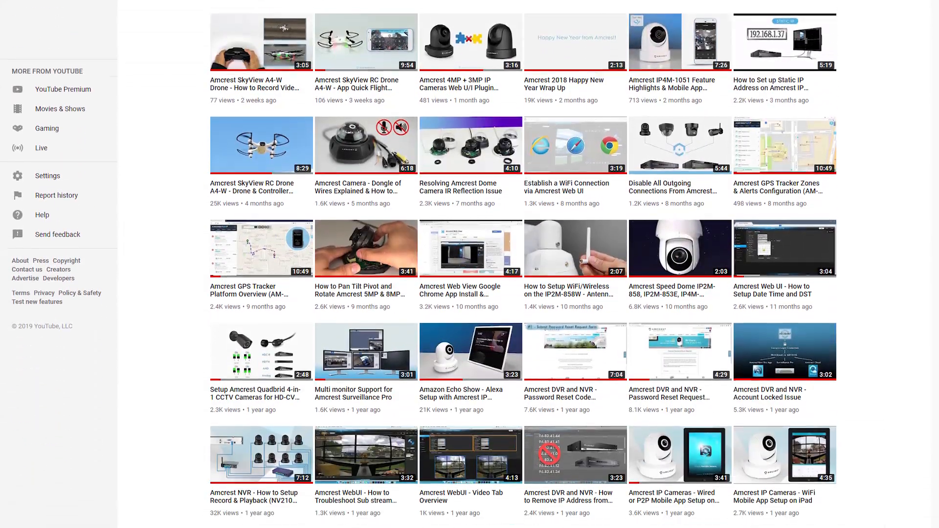